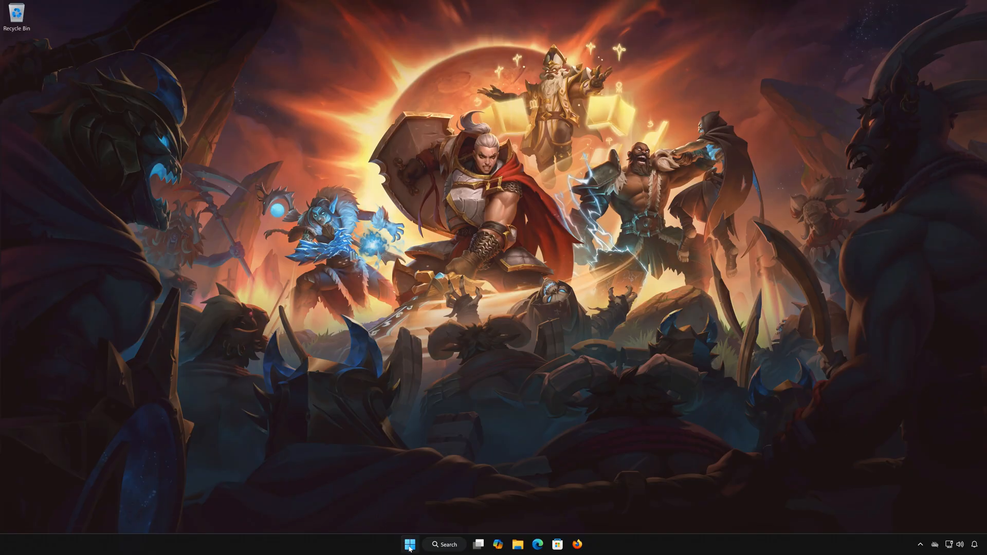
Search the Start menu for "control Panel" so Control Panel appears as the best match.
type("control Panel")
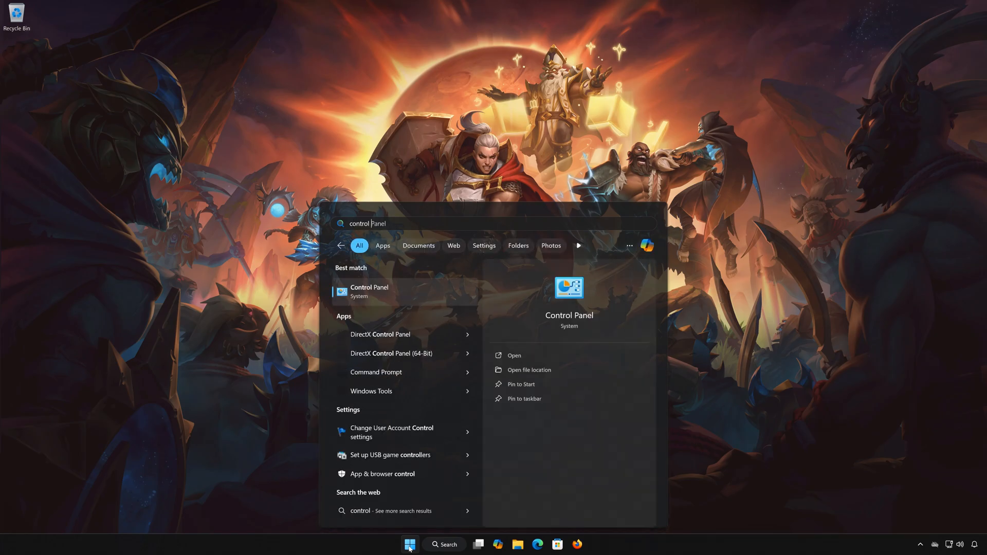
mouse_move(407, 301)
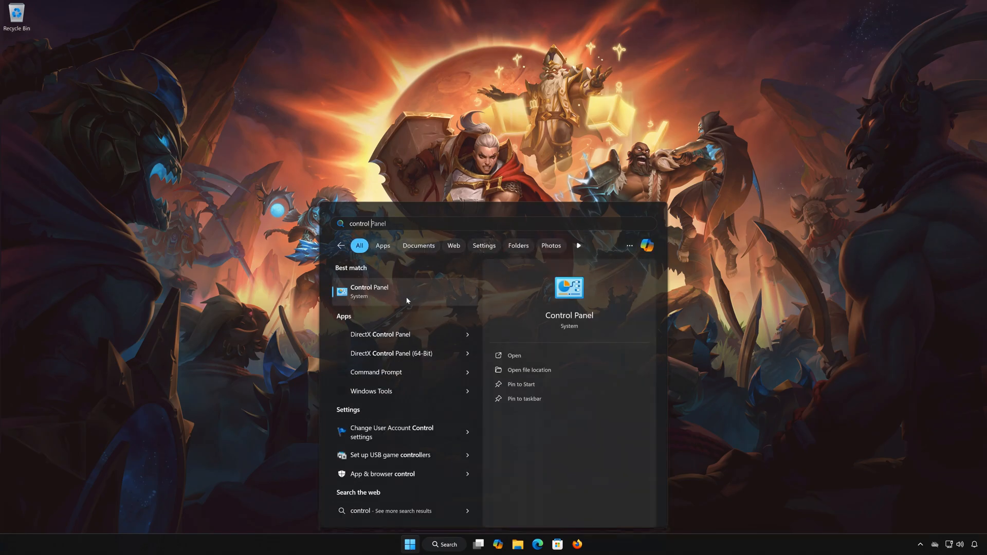
Go from Control Panel through Network and Internet to the Network and Sharing Center.
left_click(369, 291)
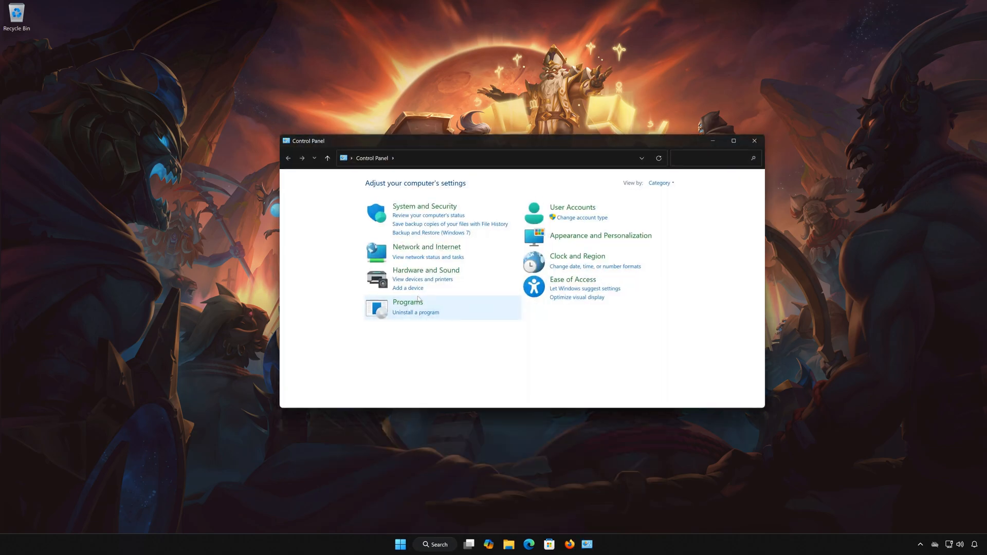
mouse_move(442, 255)
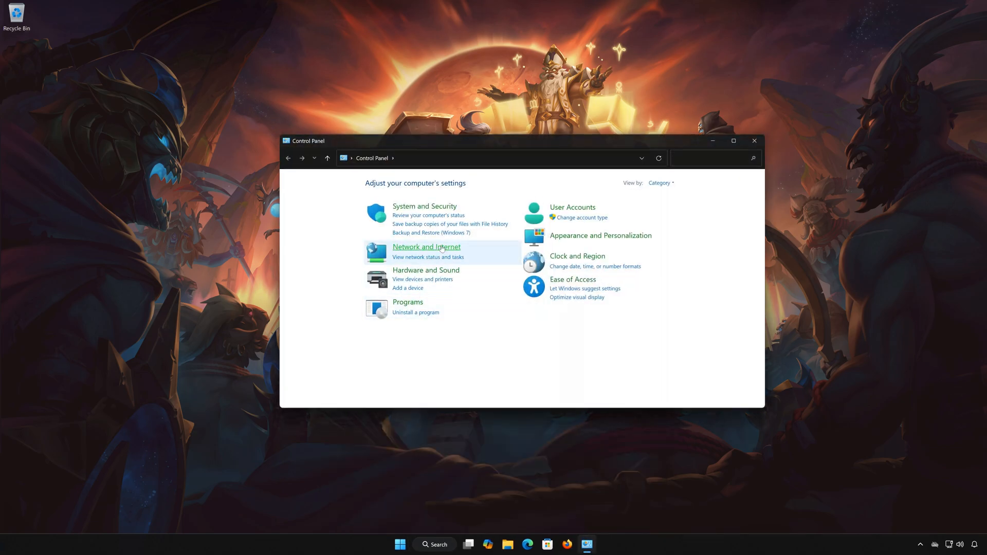
mouse_move(423, 253)
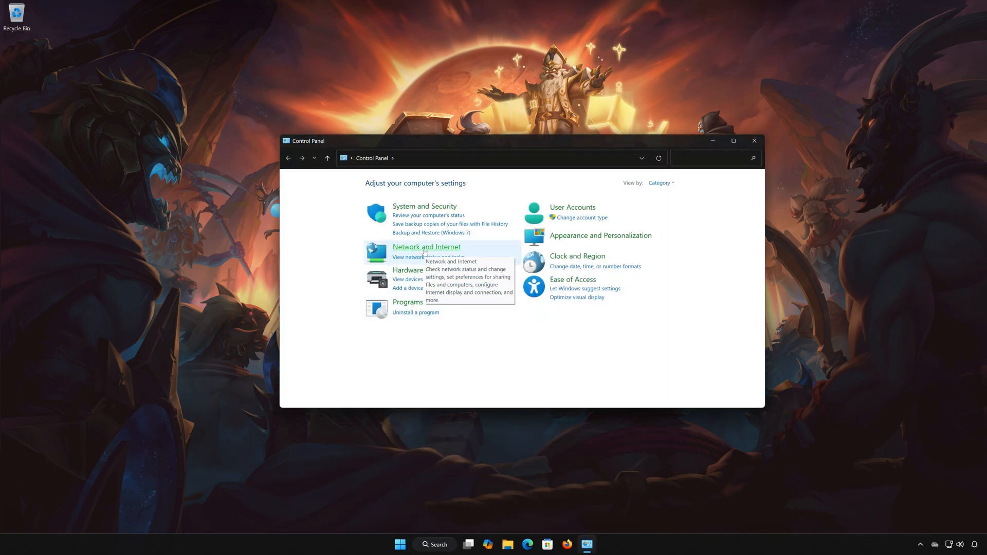
left_click(425, 247)
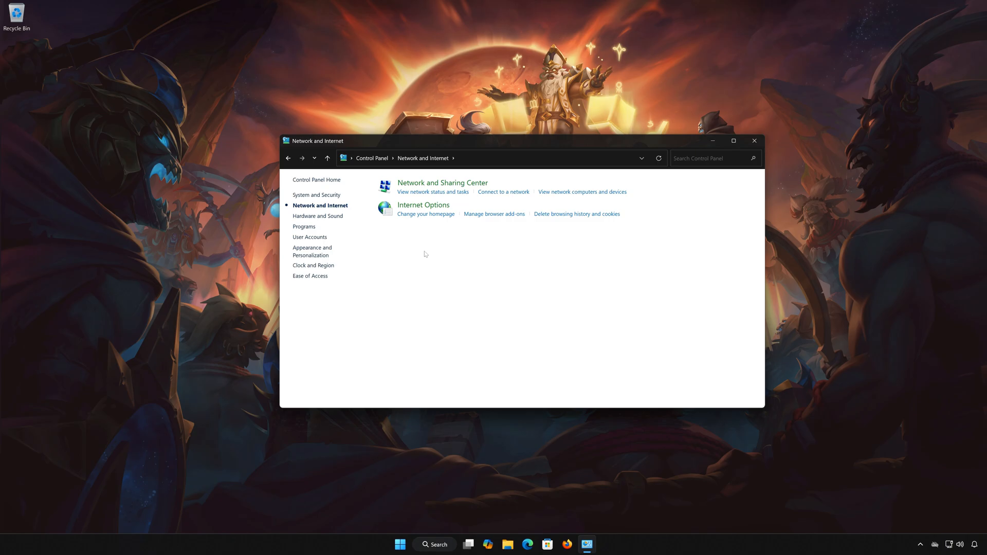
mouse_move(446, 185)
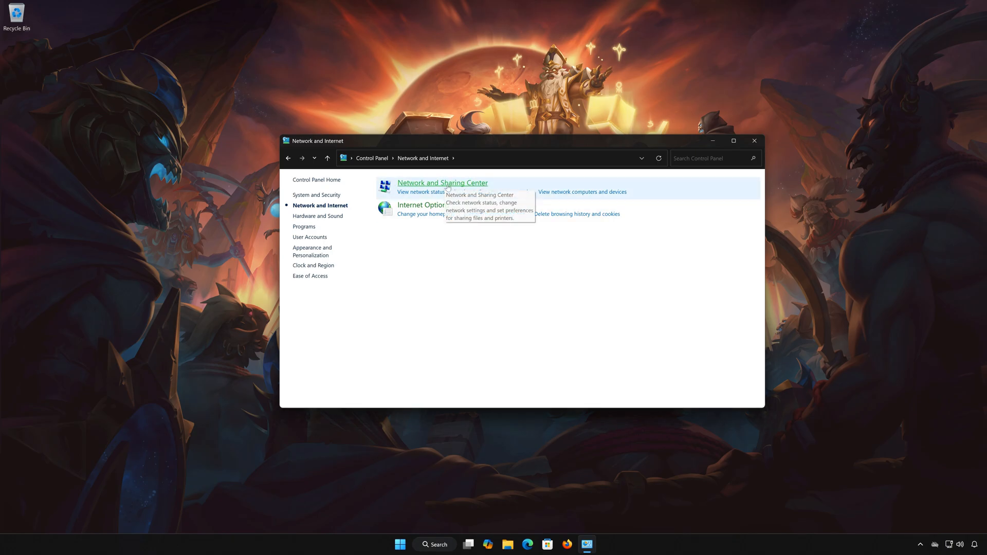
left_click(442, 183)
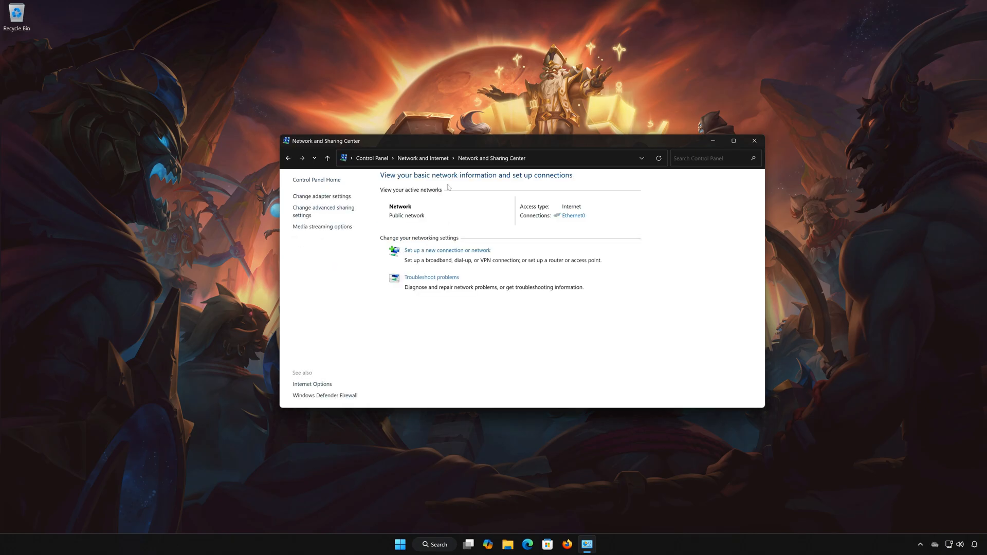
mouse_move(572, 222)
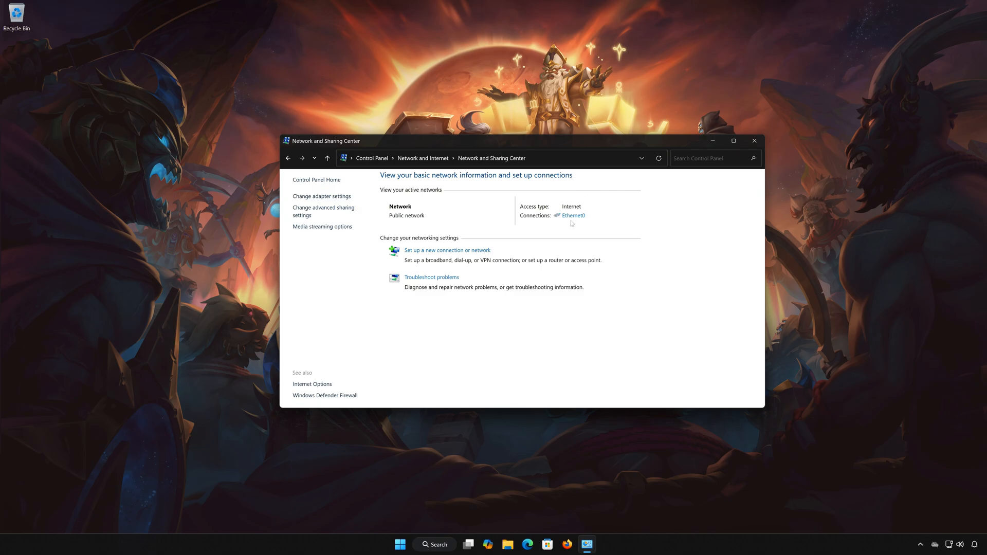
Bring up Ethernet0's status, then its properties with Internet Protocol Version 4 (TCP/IPv4) selected.
left_click(574, 216)
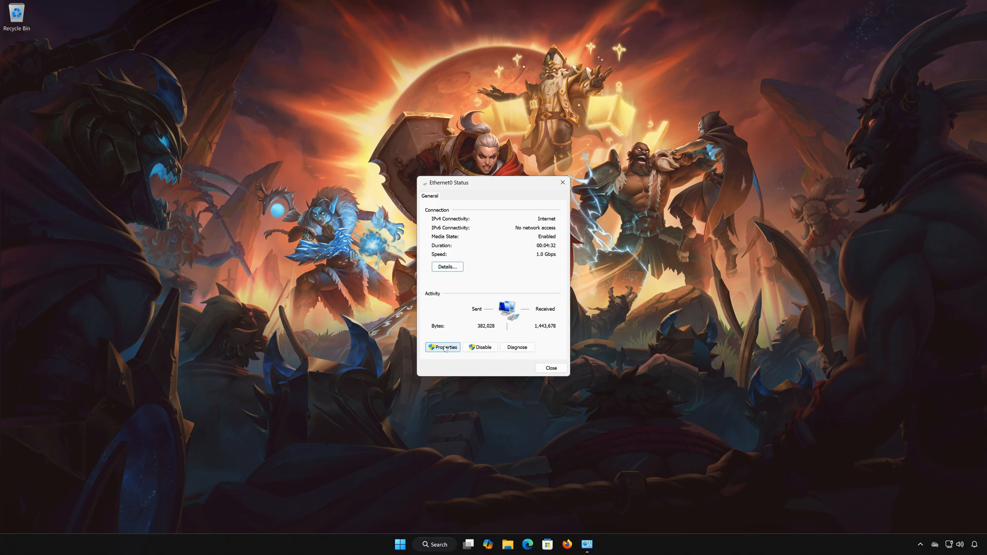
left_click(443, 348)
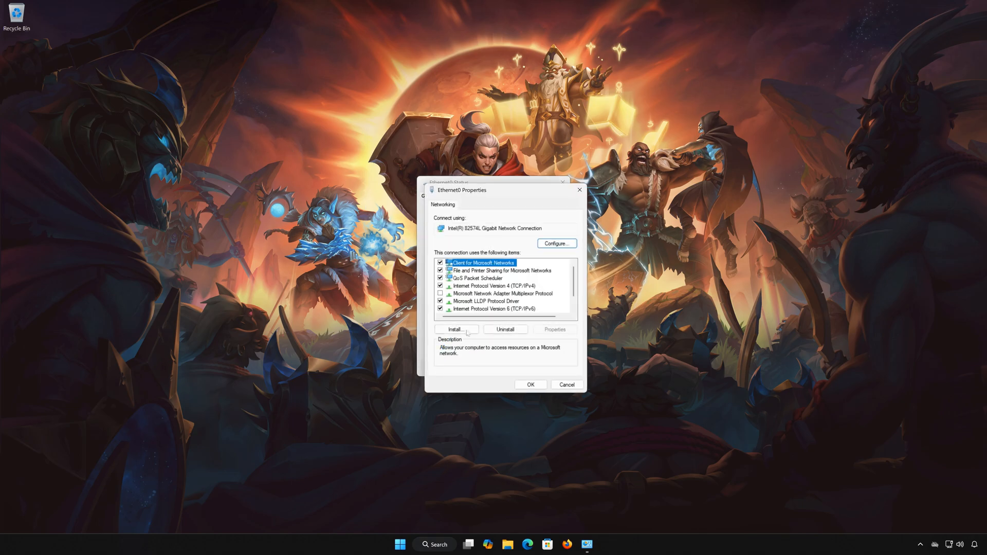
left_click(492, 286)
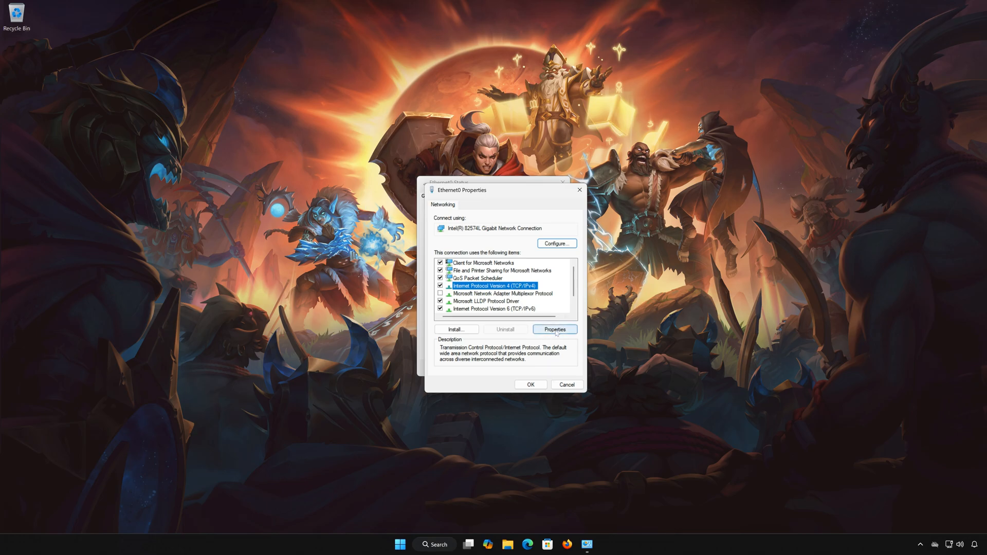
Set Ethernet0's IPv4 DNS manually to preferred 8.8.8.8 and alternate 8.8.4.4 and apply it.
left_click(554, 329)
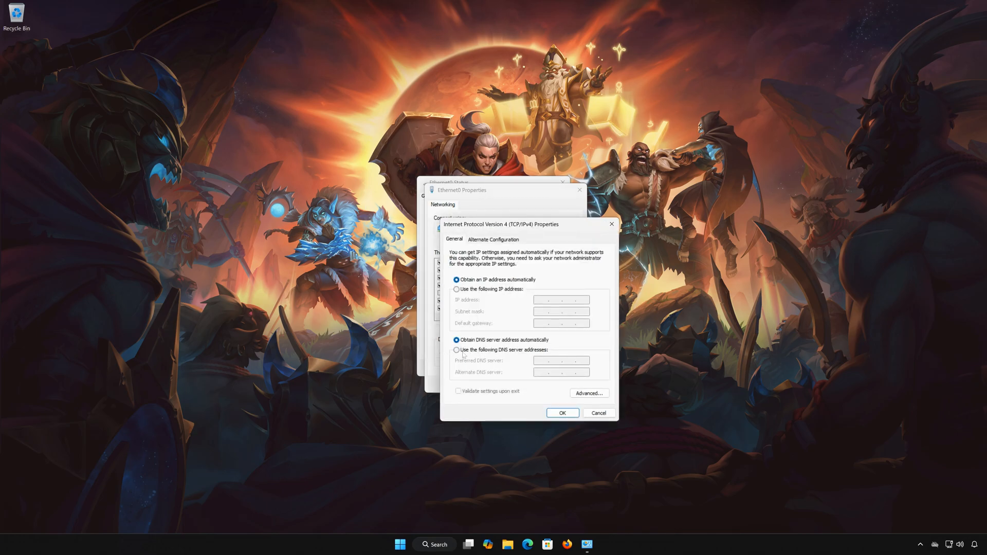
left_click(456, 350)
type("8.8.8.")
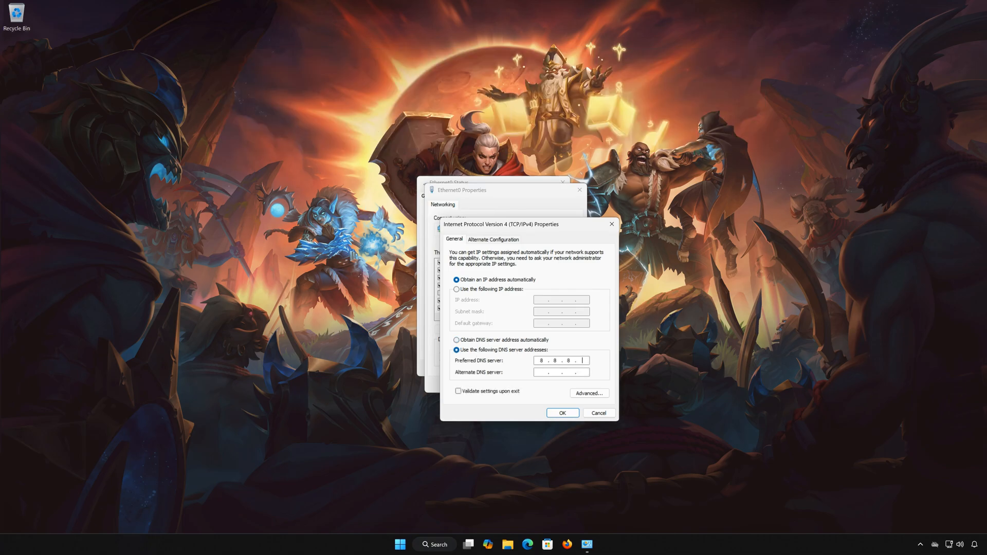
type("8")
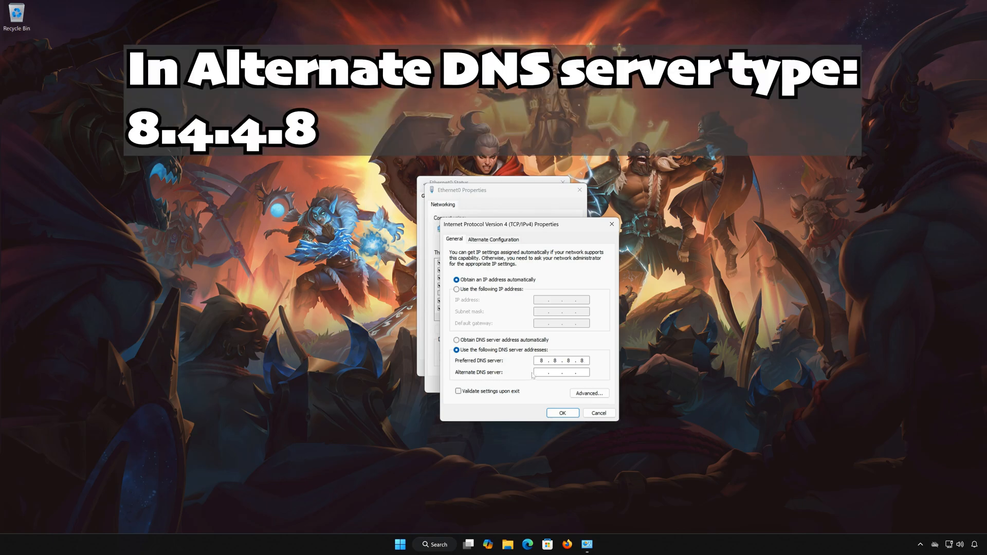
type("8 . . .")
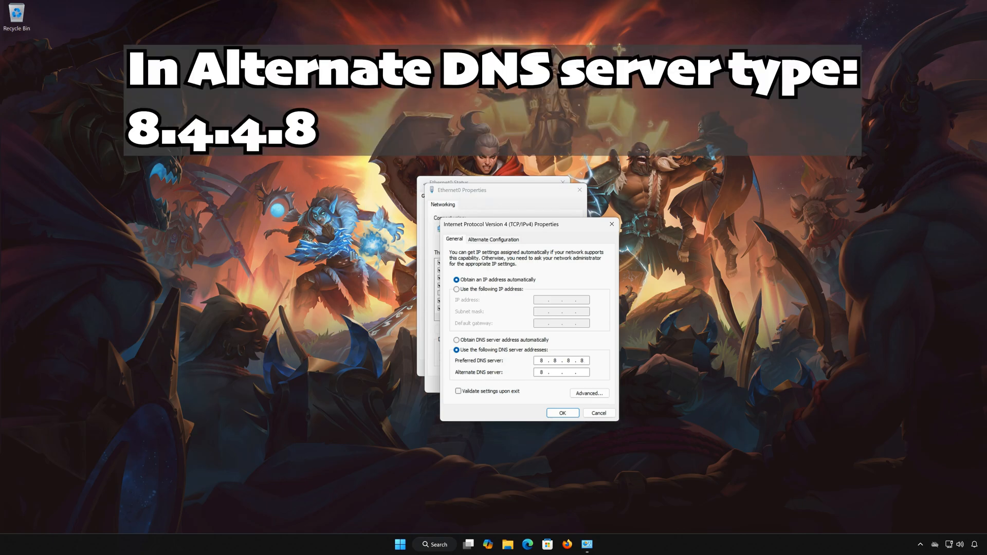
type("8.4.4")
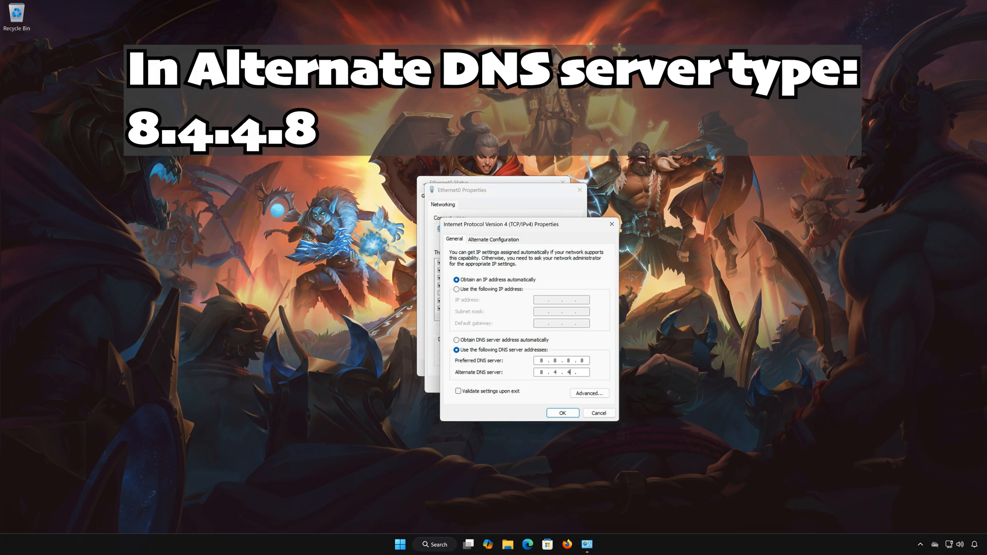
left_click(563, 413)
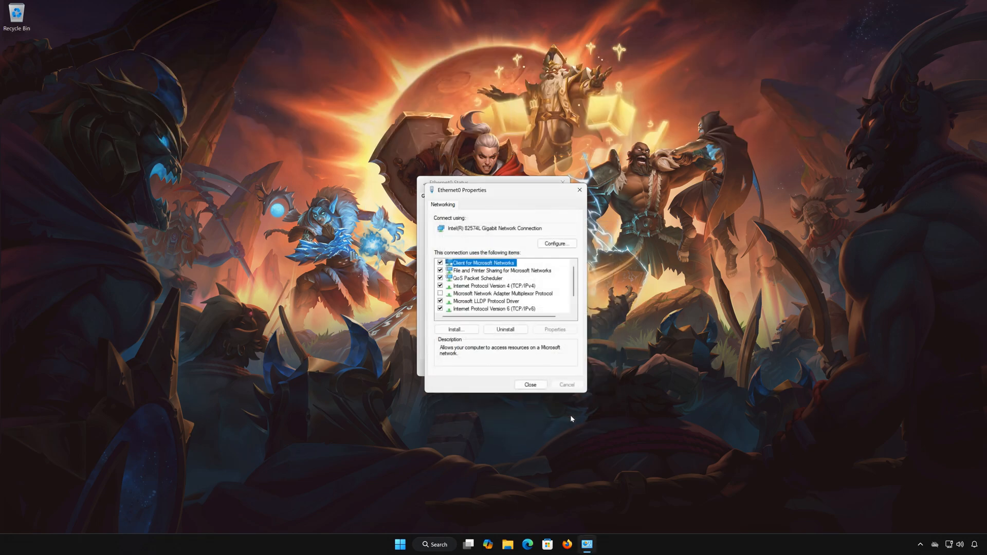
Close the Ethernet0 properties and status windows.
left_click(530, 385)
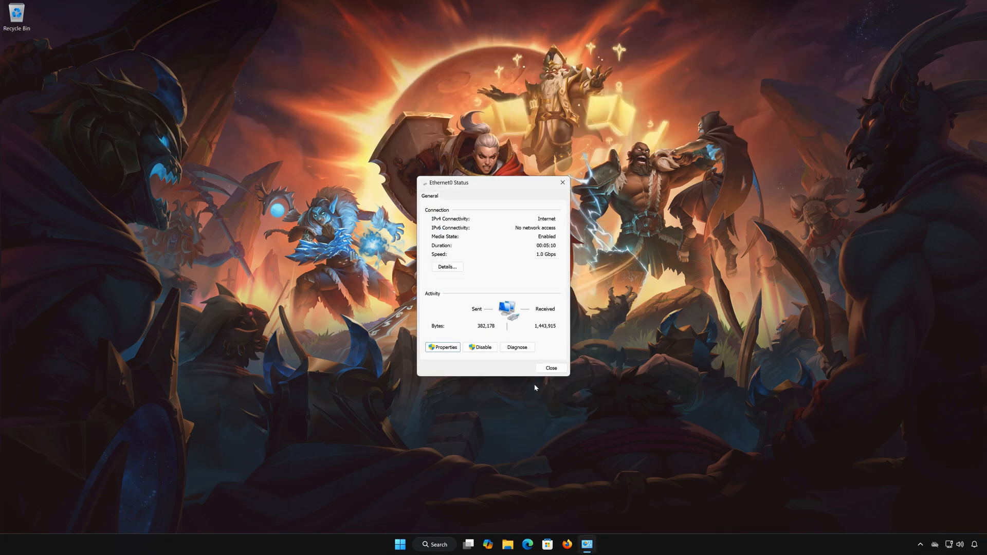
left_click(551, 368)
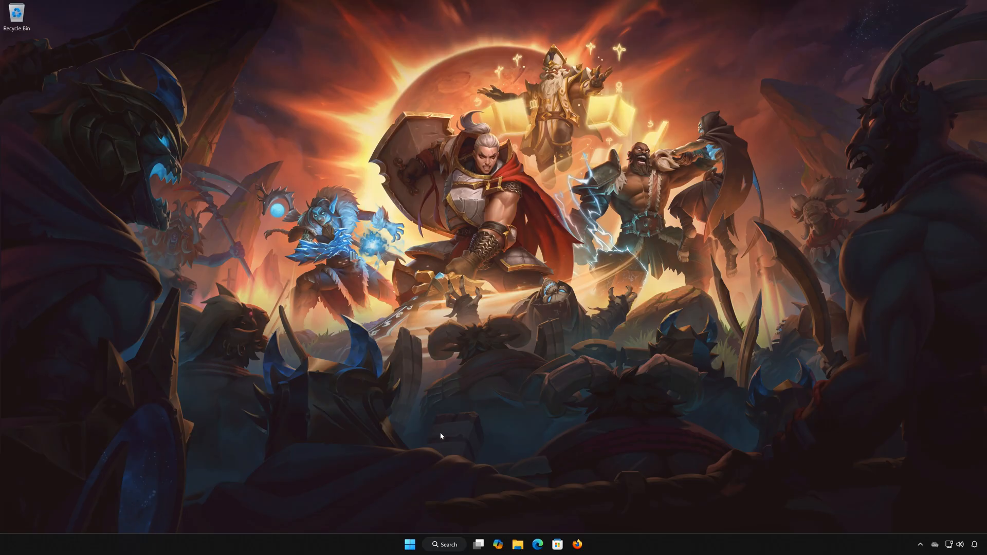
Search Start for cmd and launch Command Prompt with Run as administrator.
left_click(409, 545)
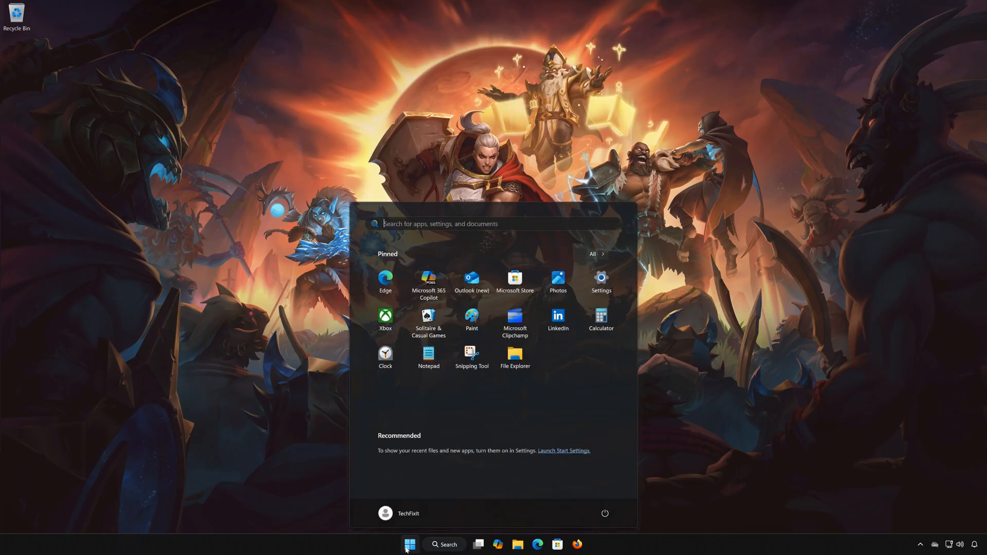
type("cmd")
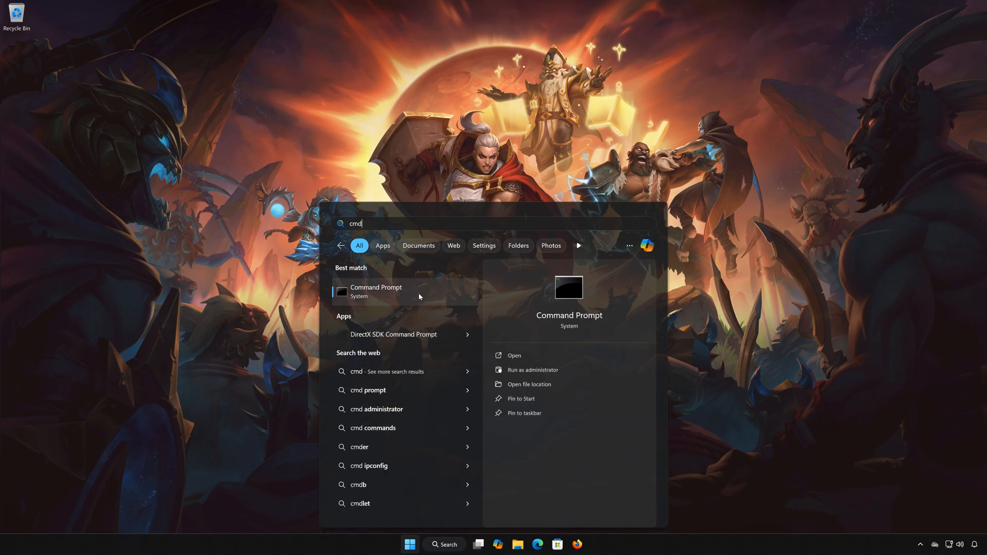
right_click(397, 292)
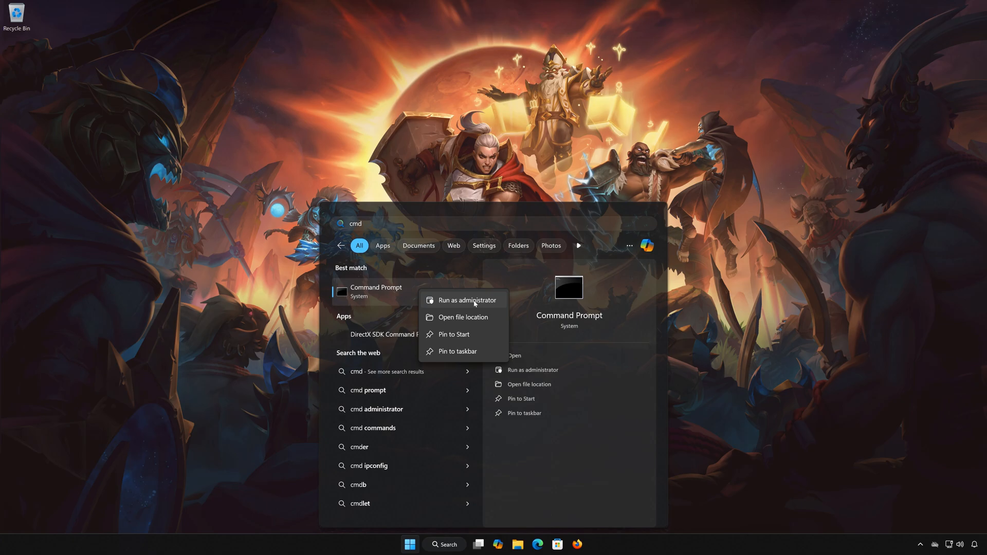
left_click(468, 301)
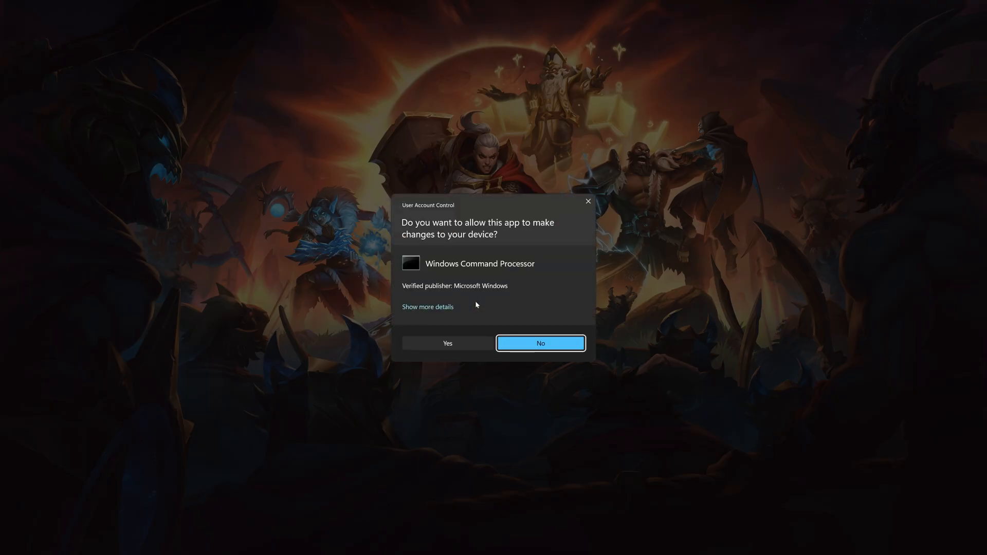
mouse_move(446, 347)
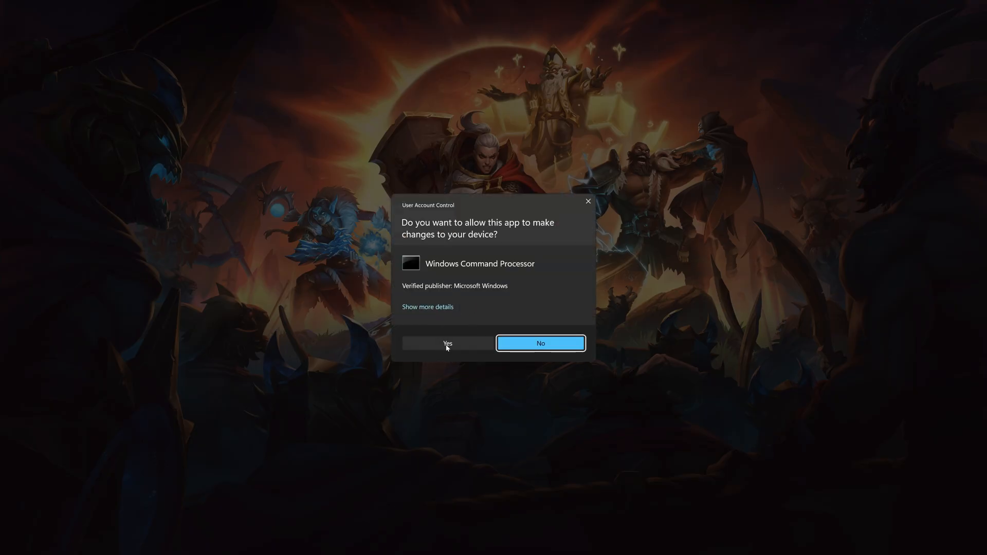
Approve the elevation prompt and run ipconfig /release in the admin Command Prompt.
left_click(448, 344)
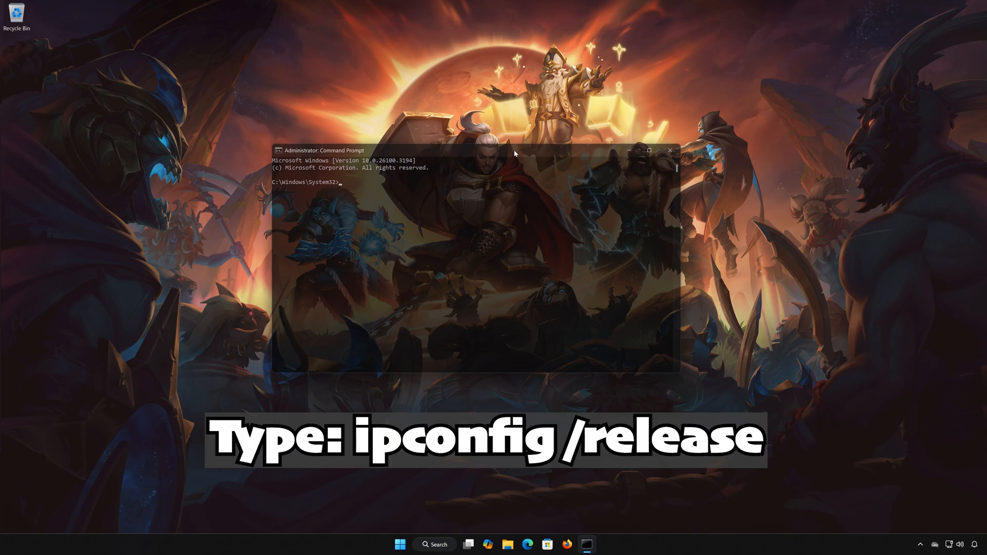
type("ipcon")
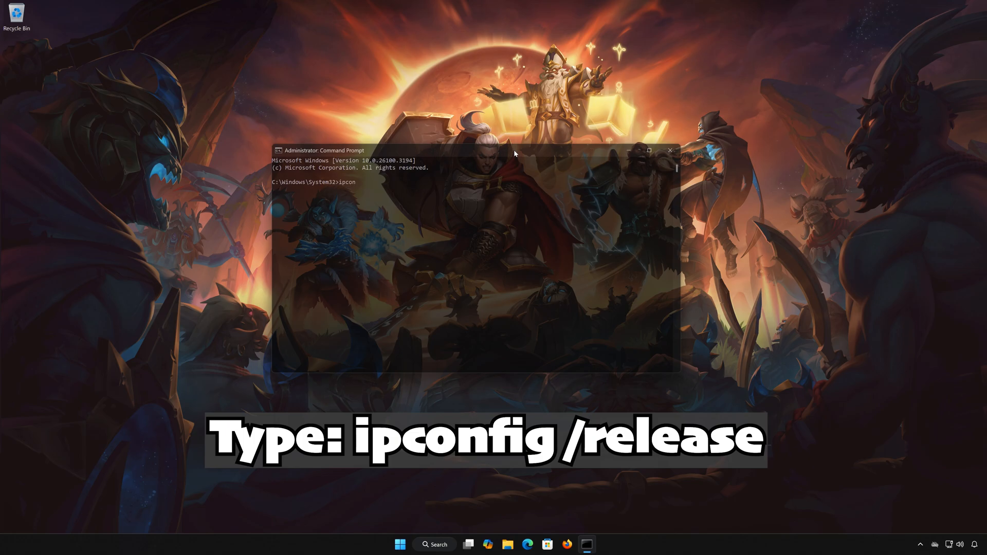
type("fig")
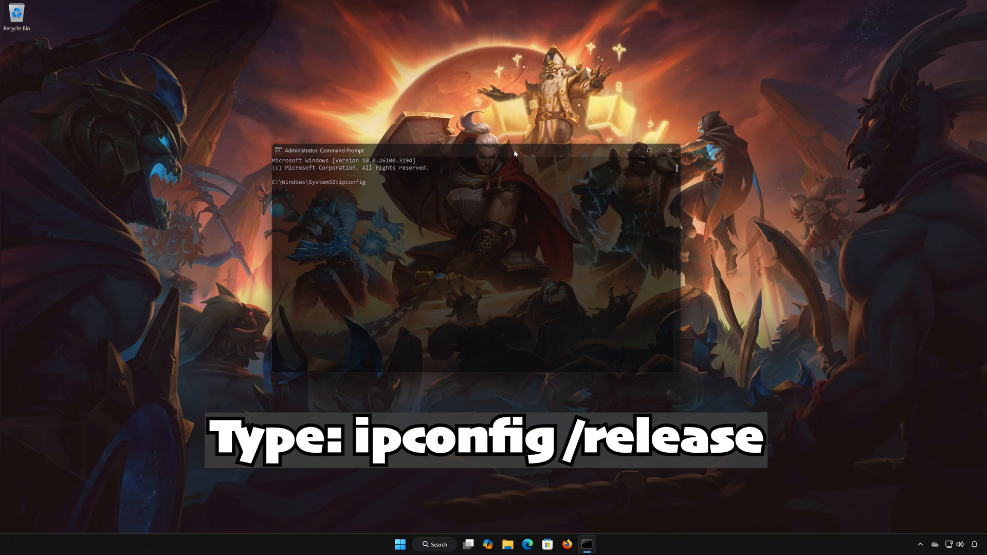
type("/releas")
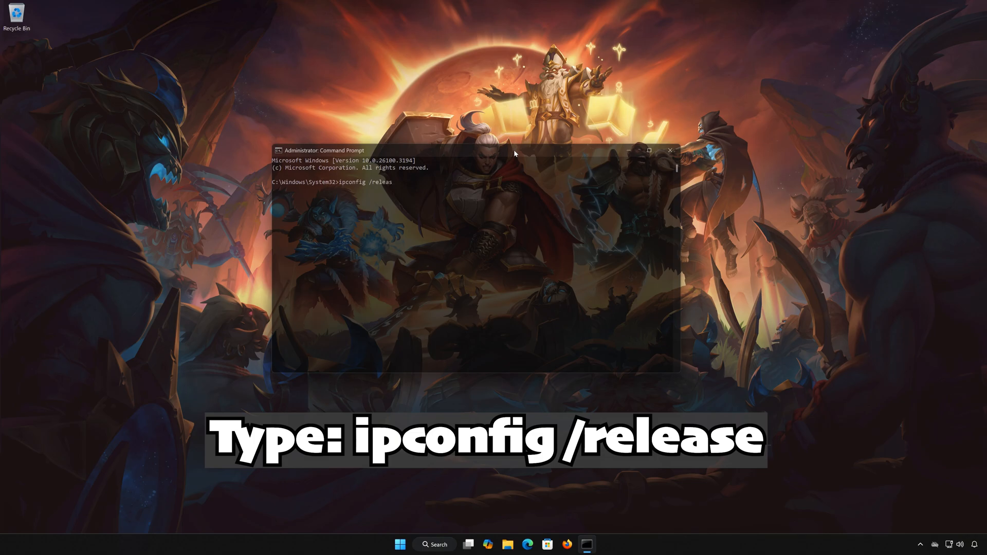
key("Enter")
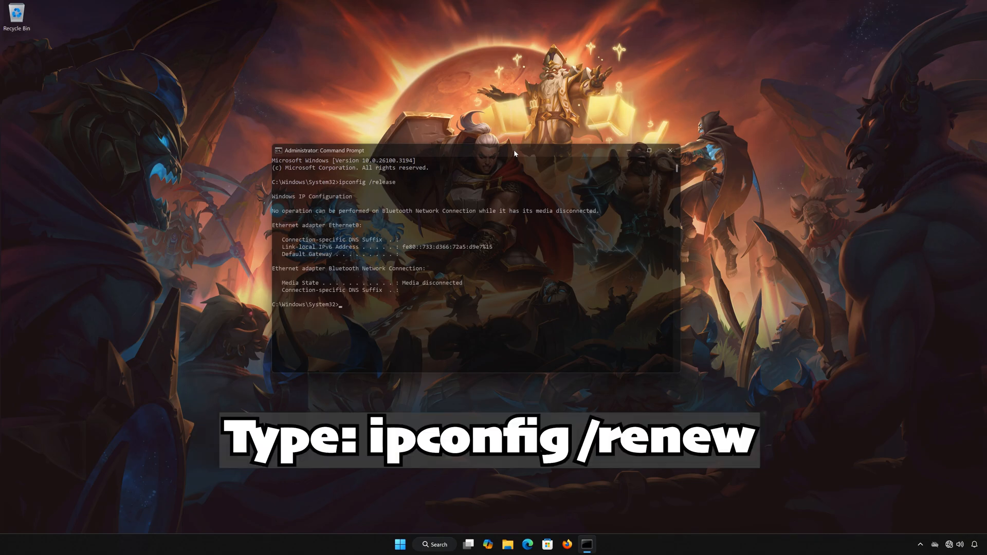
Run ipconfig /renew so Ethernet0 gets an IPv4 address again.
type("ip")
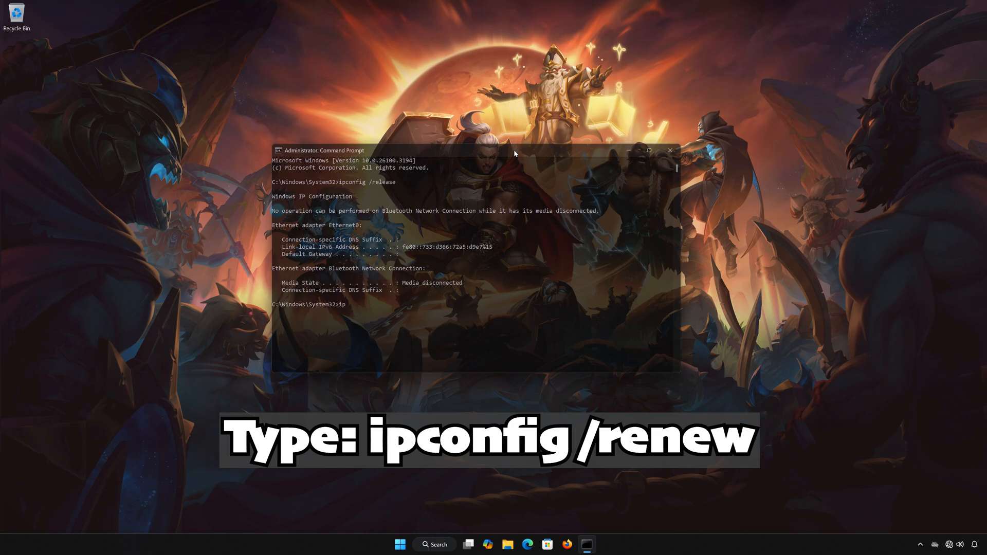
type("config")
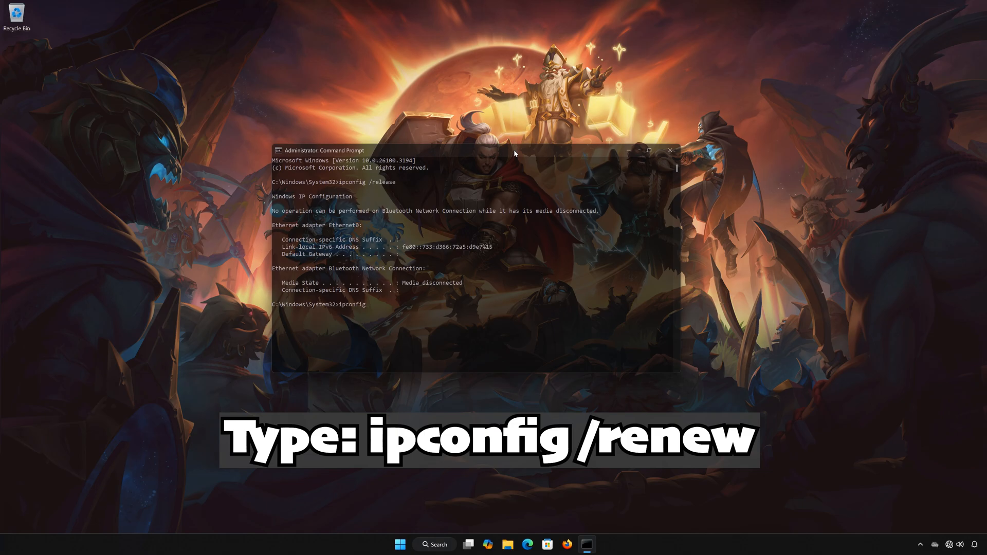
type("/renew")
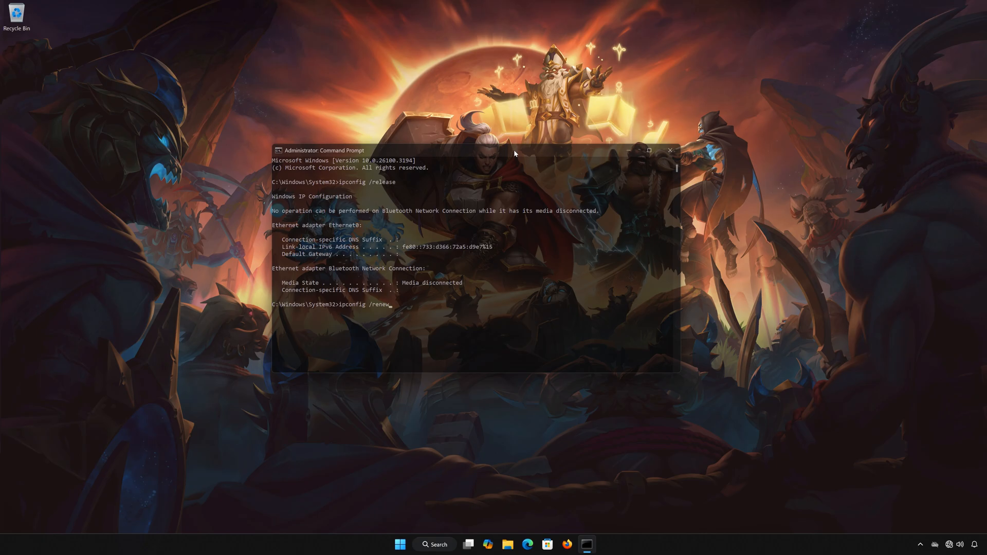
key("Enter")
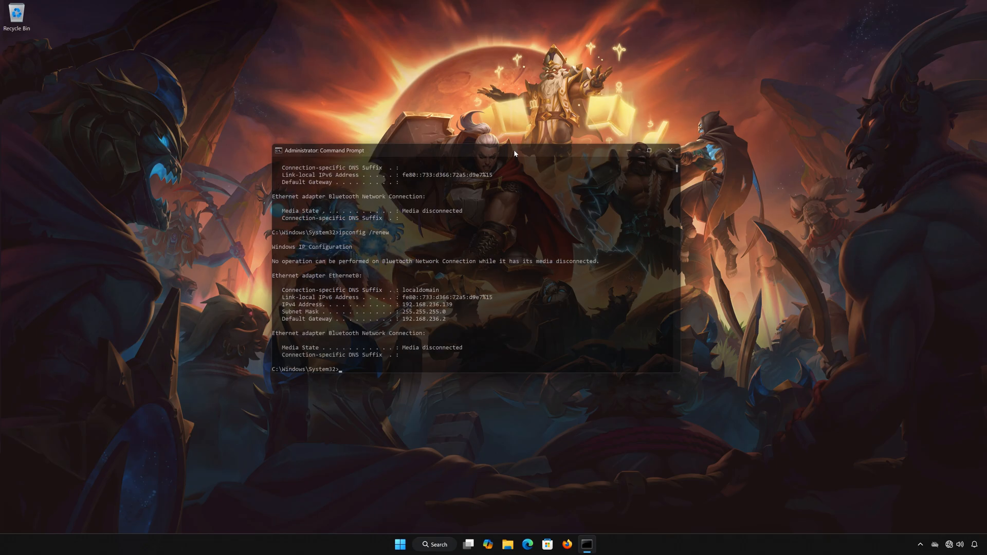
Run ipconfig /flushdns to clear the DNS resolver cache.
type("ipconfi")
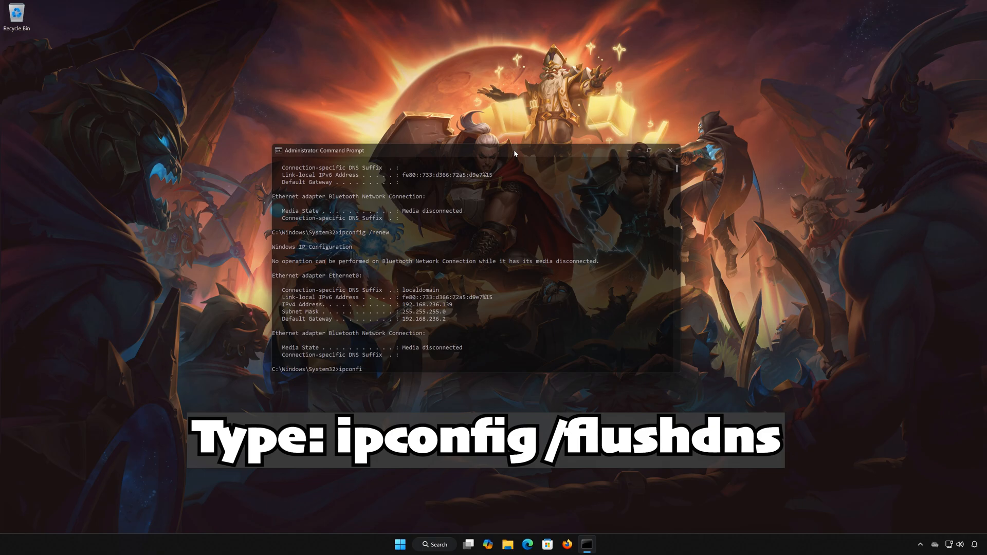
type("g /")
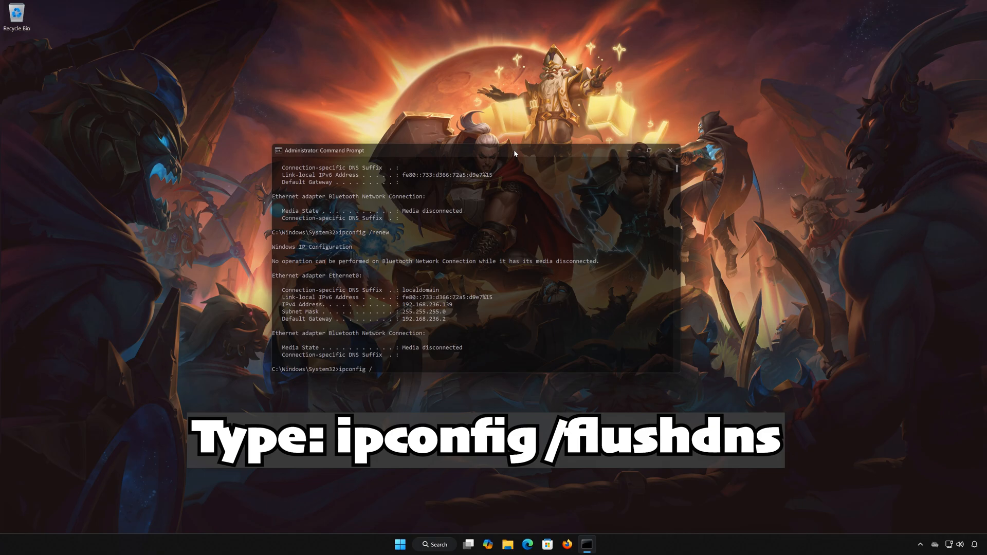
type("flush")
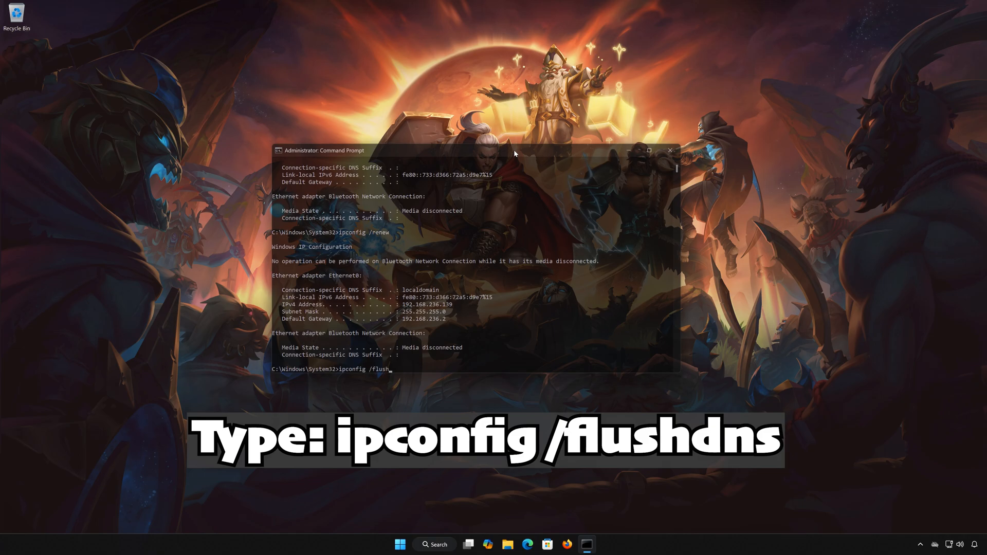
type("dns")
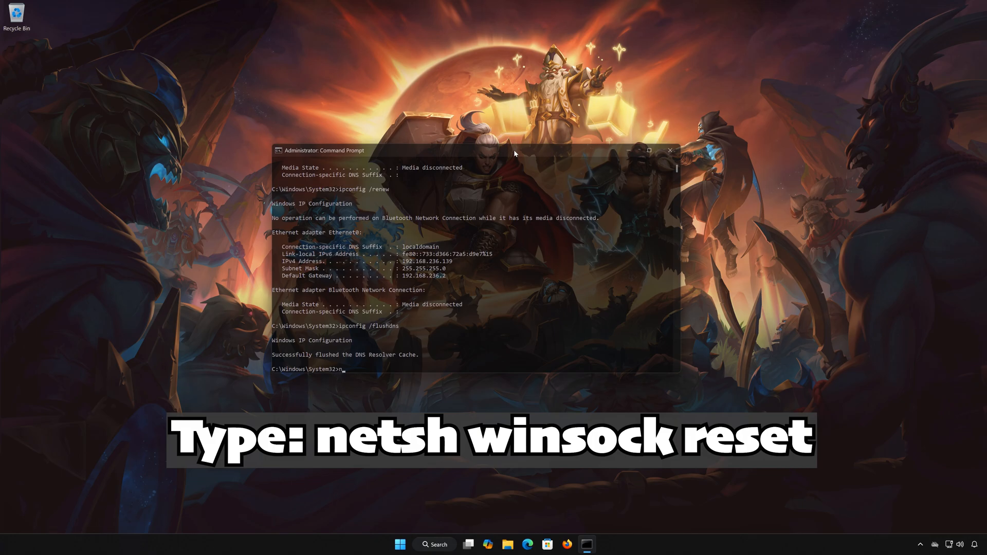
Run netsh winsock reset, then leave the admin window with exit.
type("netsh")
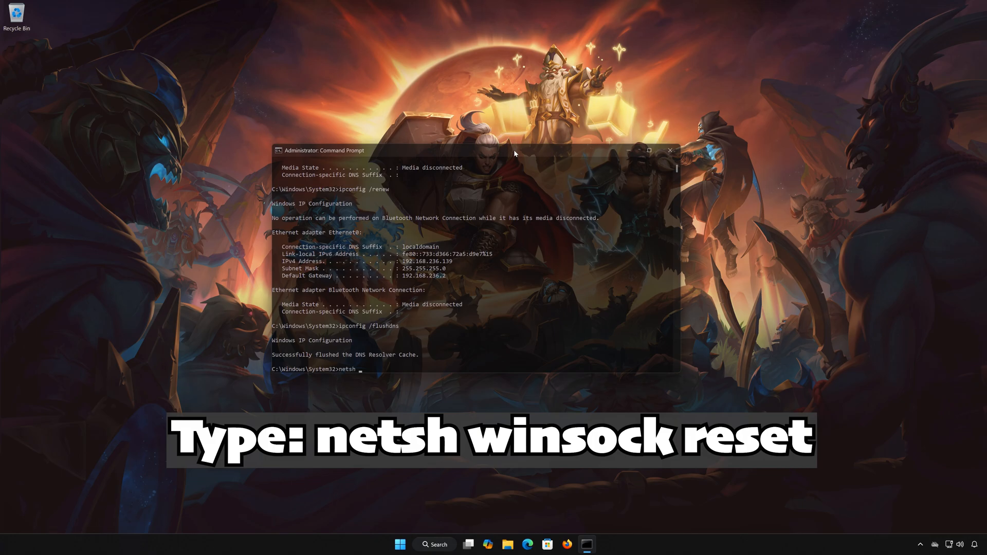
type("winsock reset")
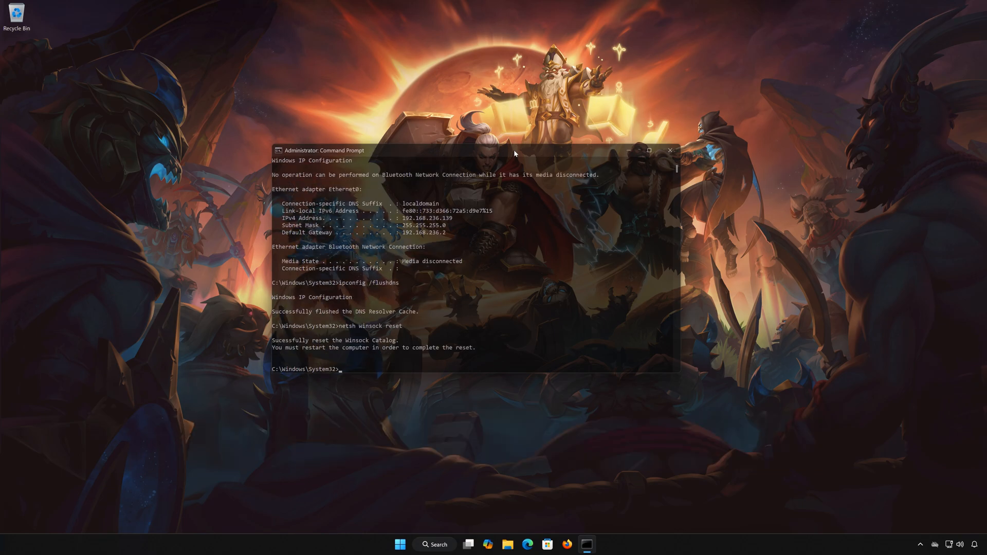
type("exit")
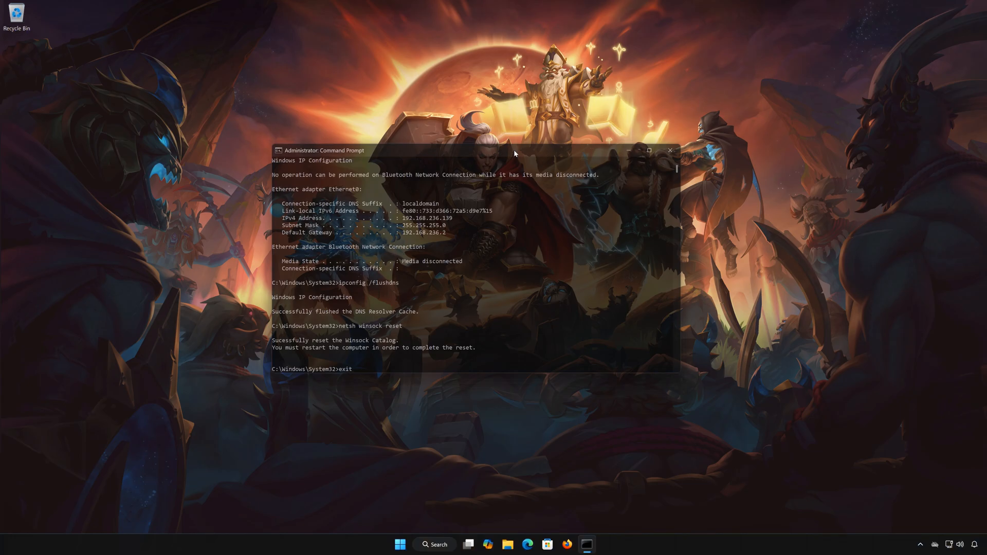
key("Enter")
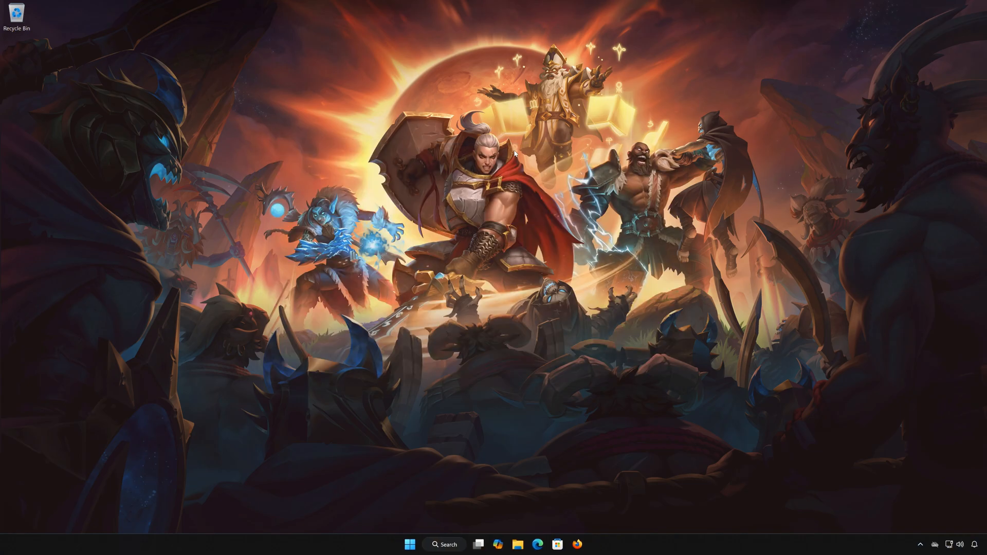
left_click(409, 545)
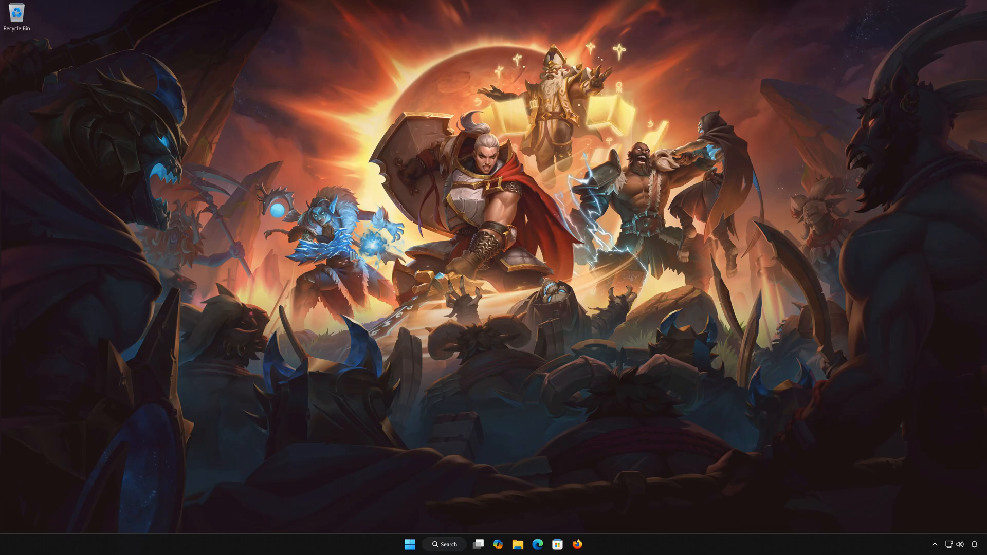
left_click(409, 545)
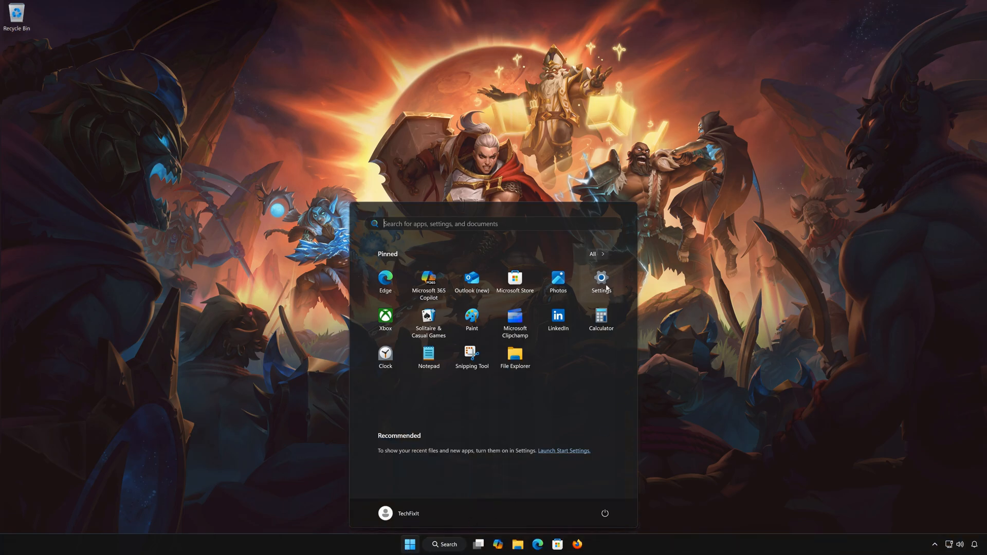
mouse_move(611, 291)
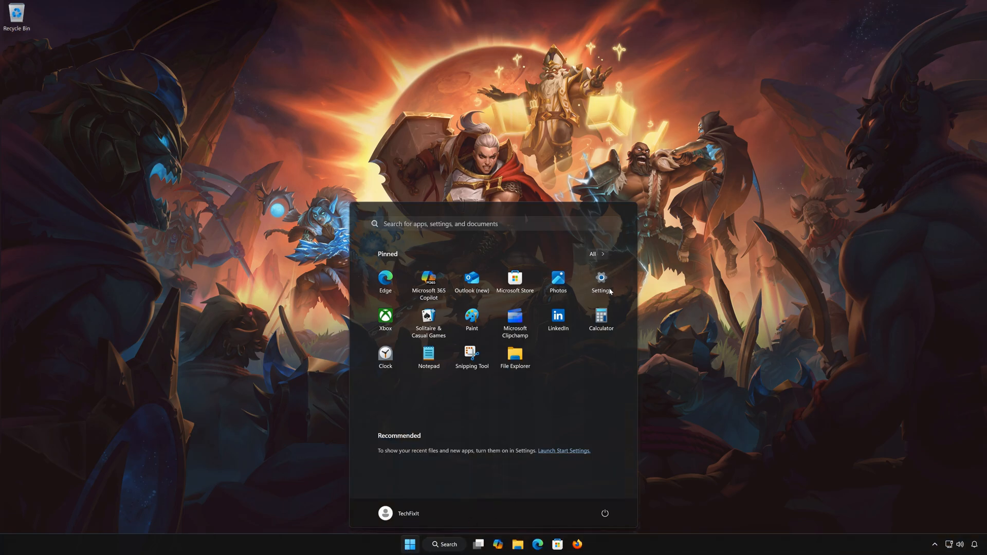
Launch Settings and go to Network & internet's Advanced network settings page.
left_click(601, 279)
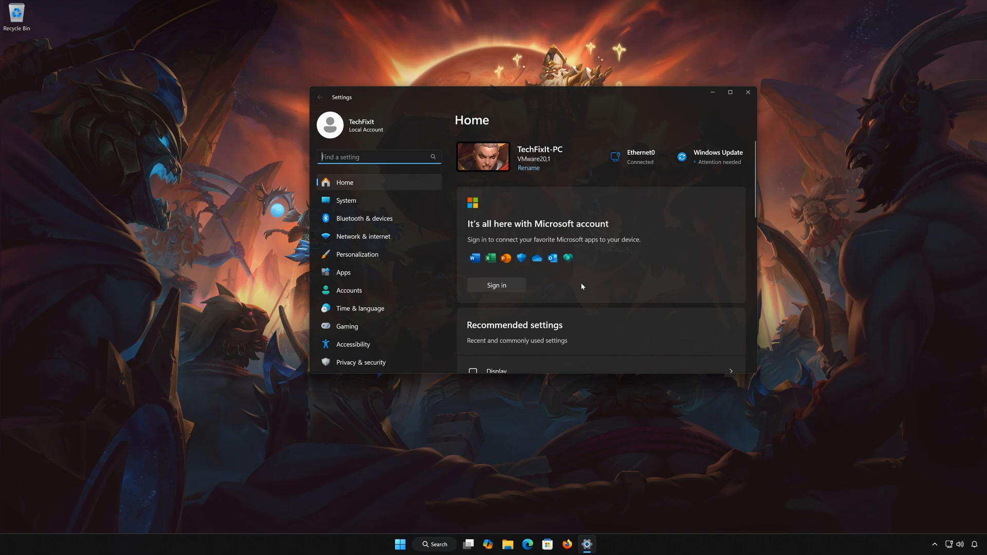
mouse_move(378, 238)
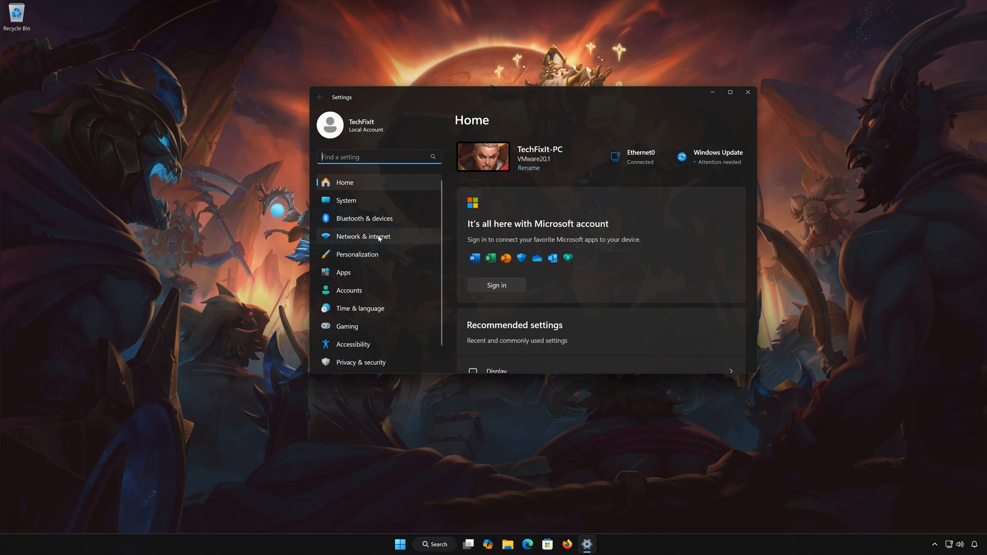
left_click(363, 236)
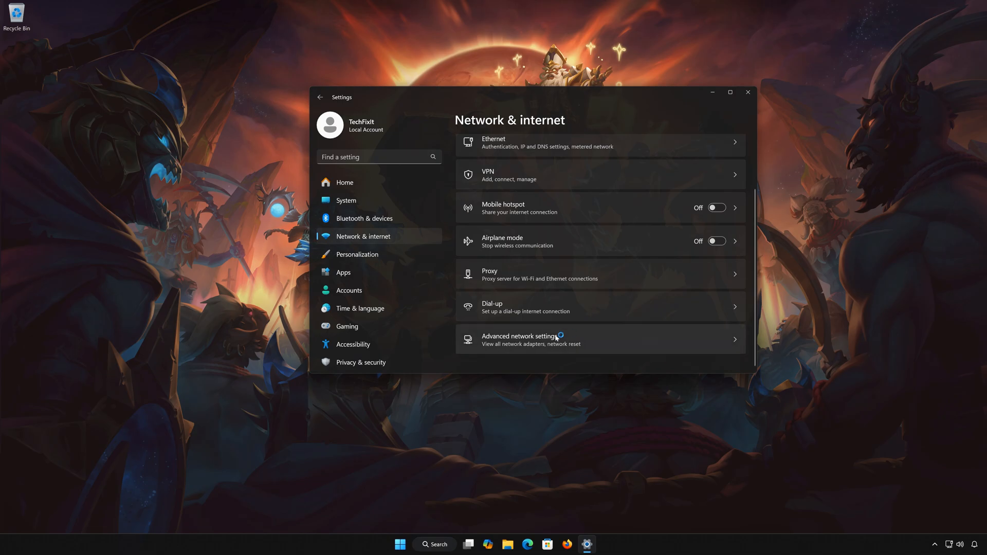
mouse_move(593, 338)
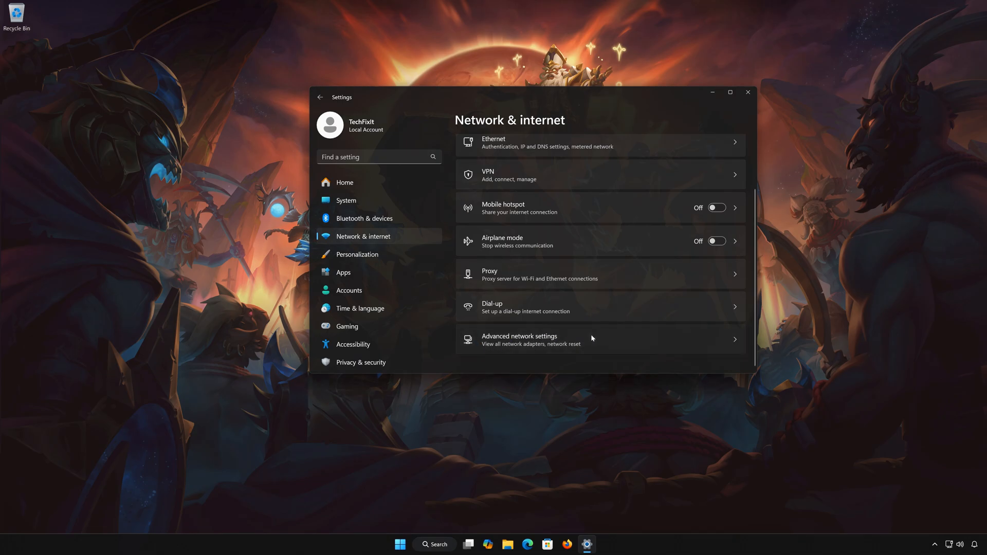
left_click(530, 339)
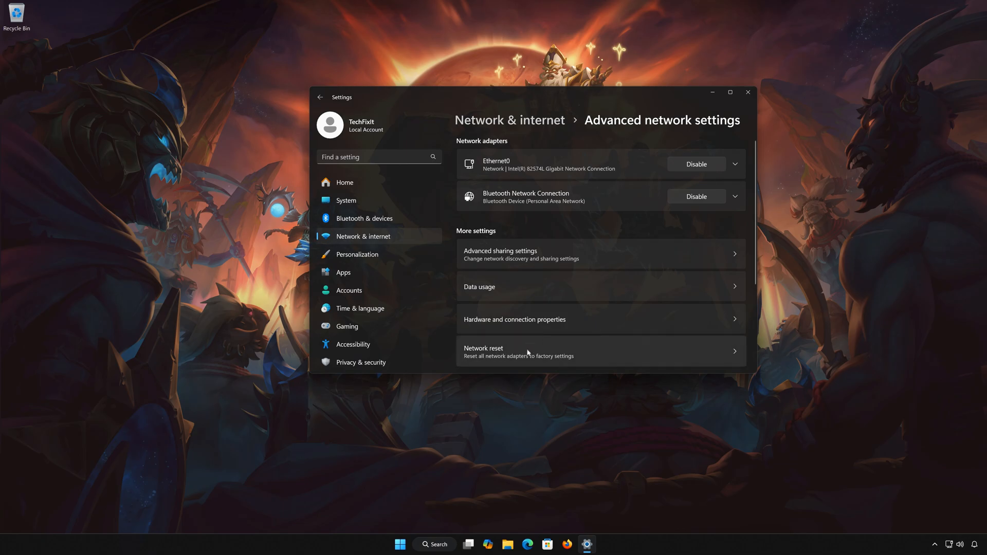
mouse_move(563, 347)
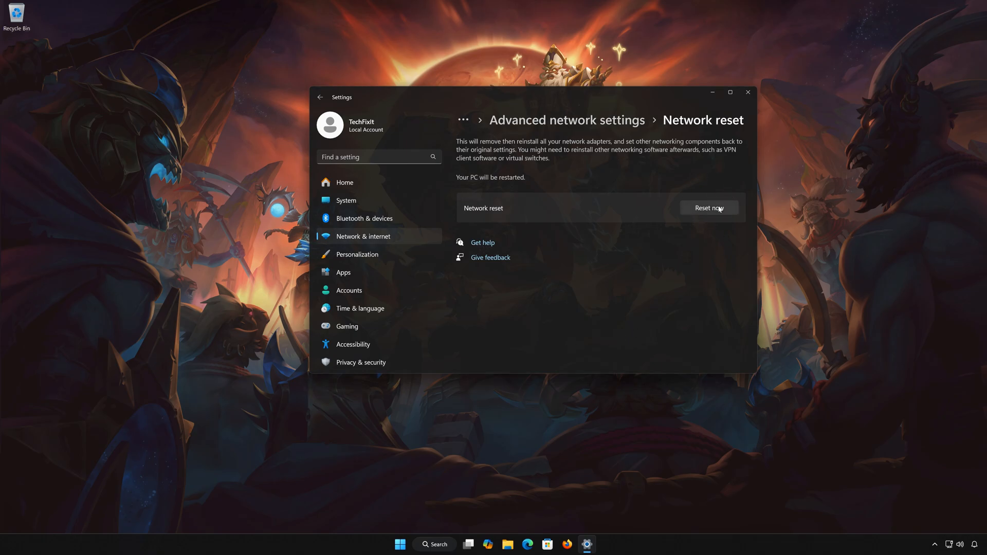
Start Network reset with Reset now, confirm Yes, and dismiss the five-minute shutdown notice.
left_click(709, 208)
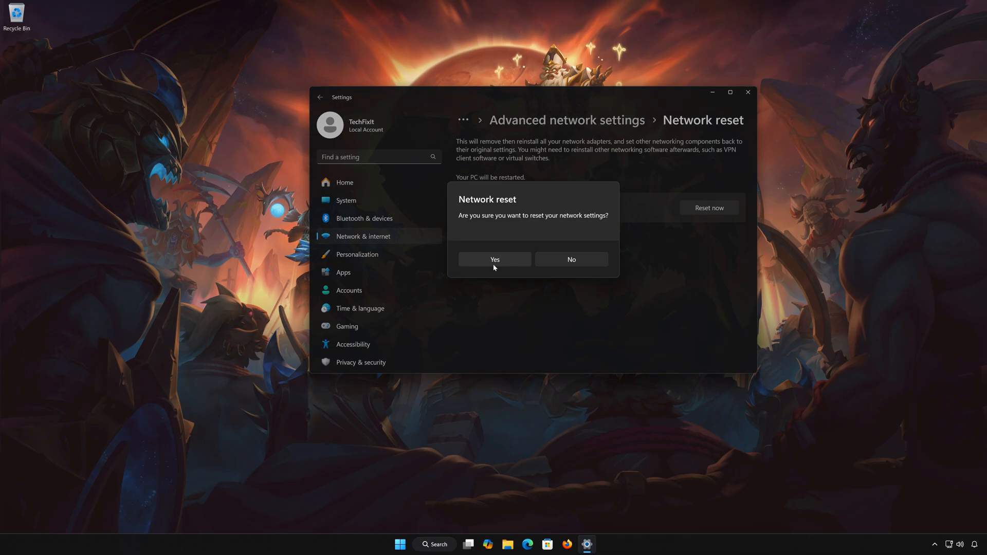
left_click(572, 259)
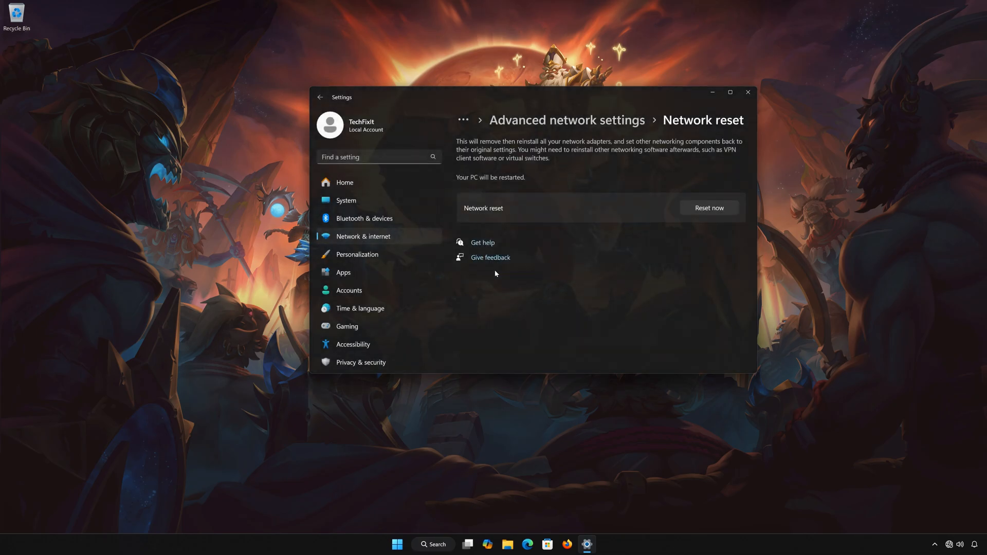
left_click(709, 208)
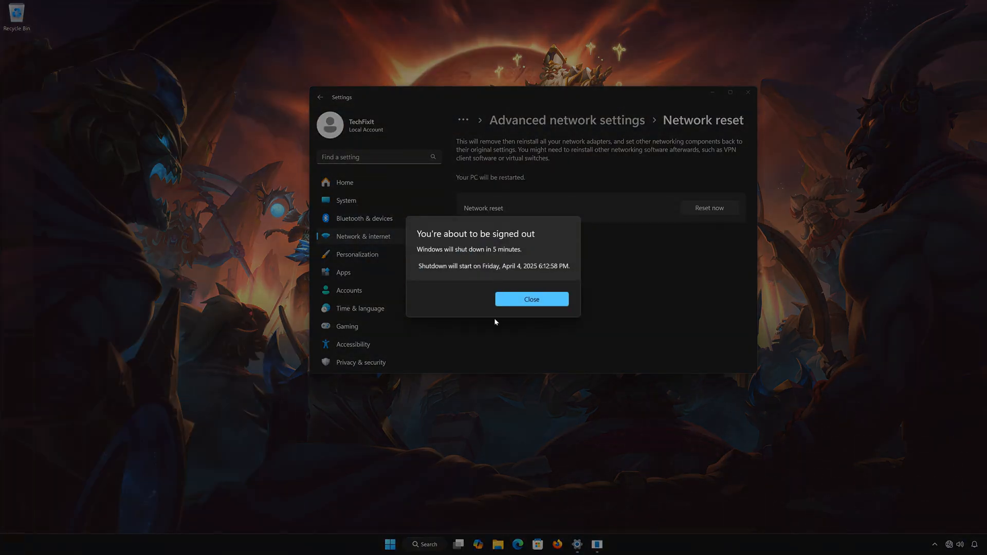
left_click(532, 299)
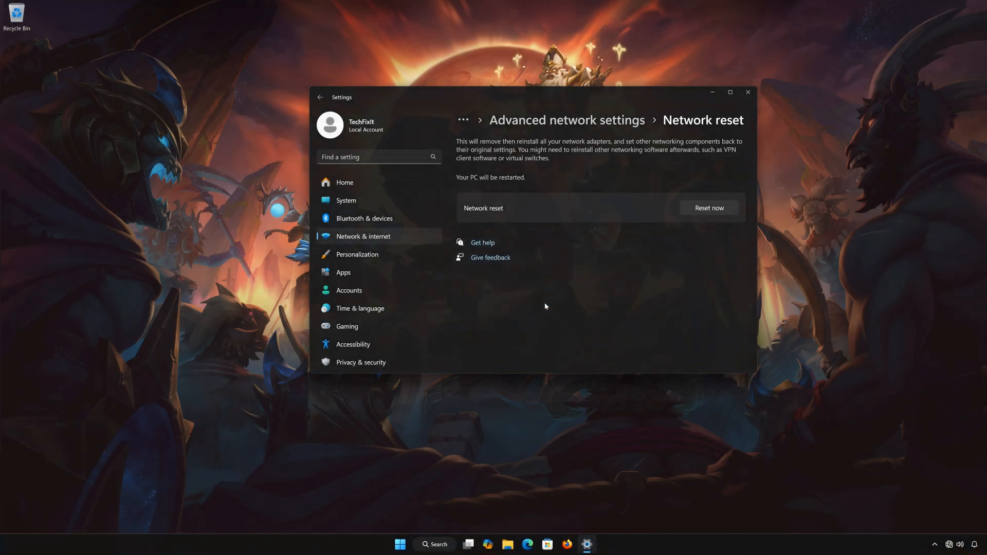
Close Settings and bring up the Start menu.
left_click(747, 93)
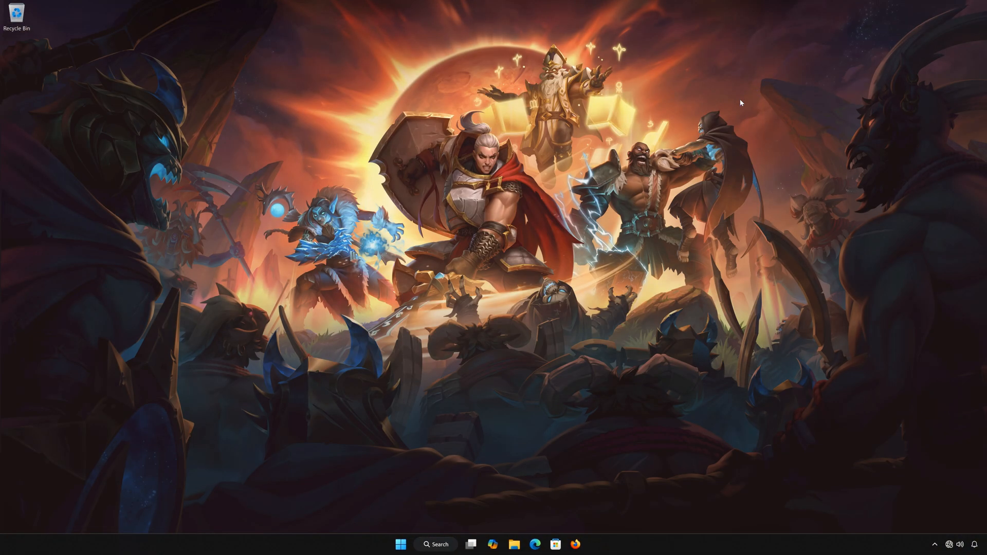
left_click(401, 545)
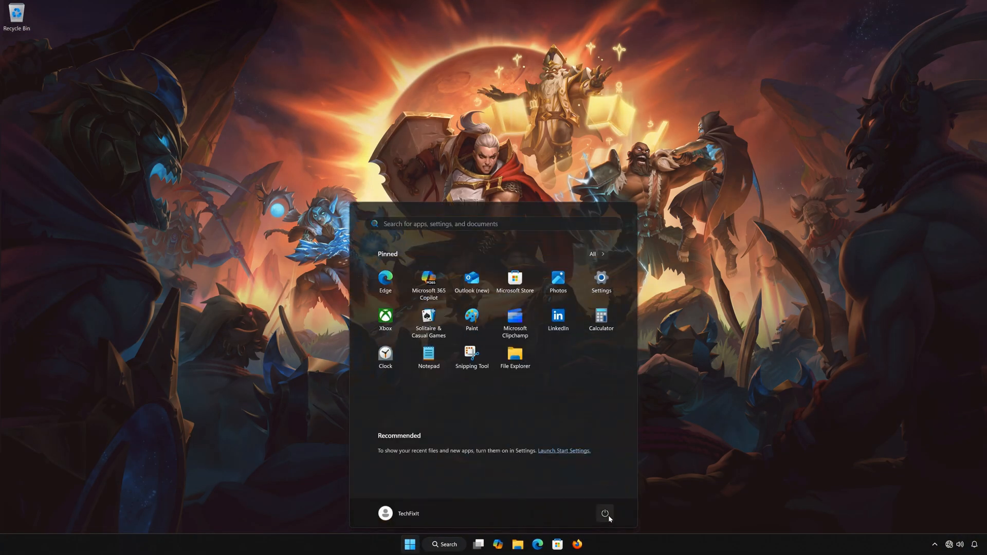